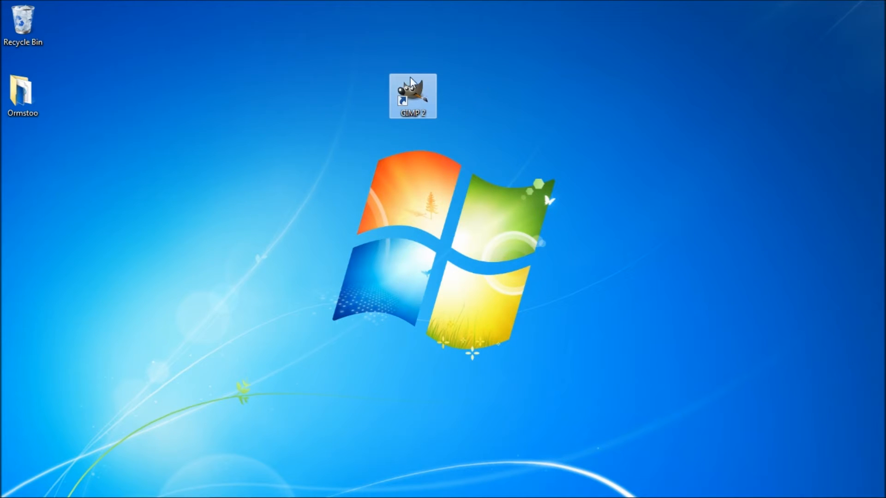
mouse_move(409, 84)
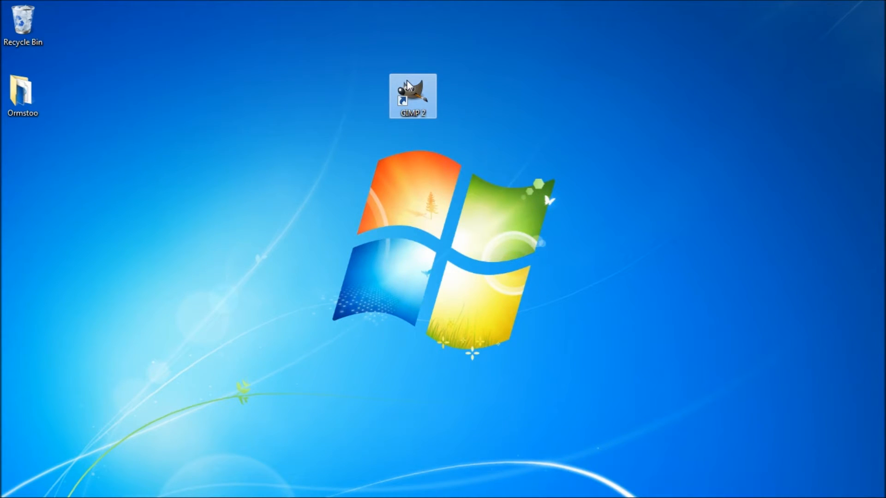
Launch GIMP from its desktop shortcut
double_click(413, 96)
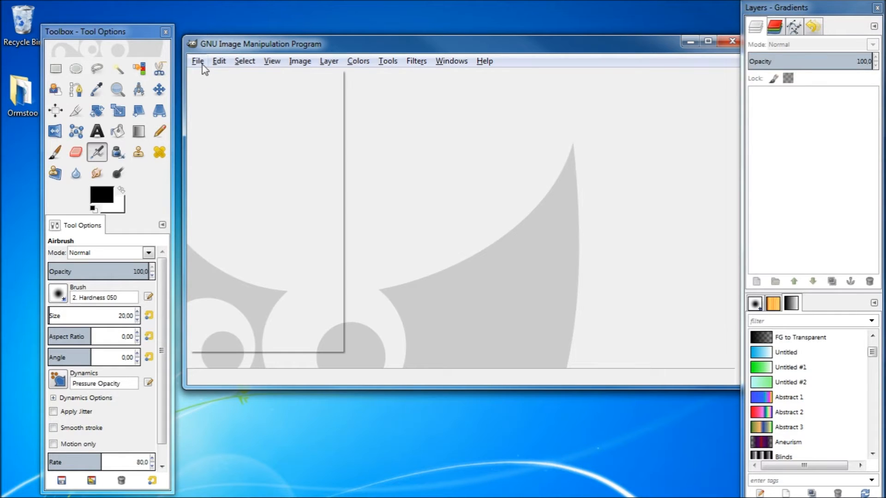
Create a new 1028×720 image with a transparent fill via the advanced options
click(197, 61)
text(7)
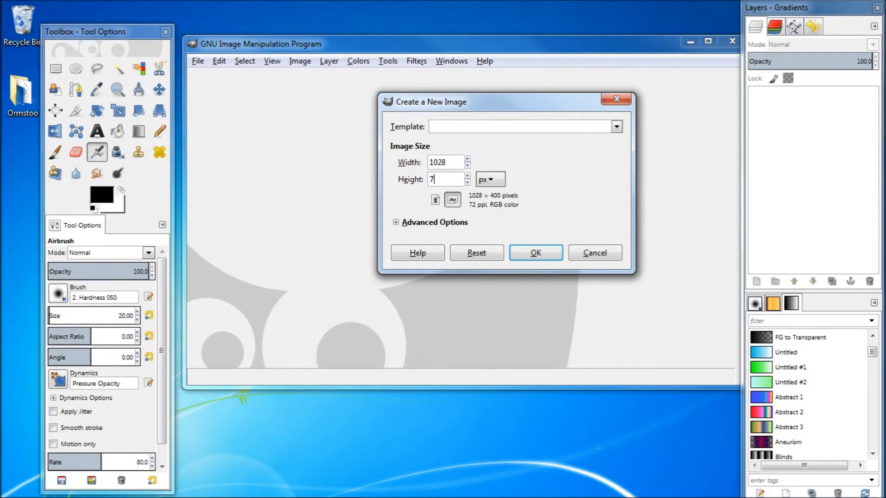
text(20)
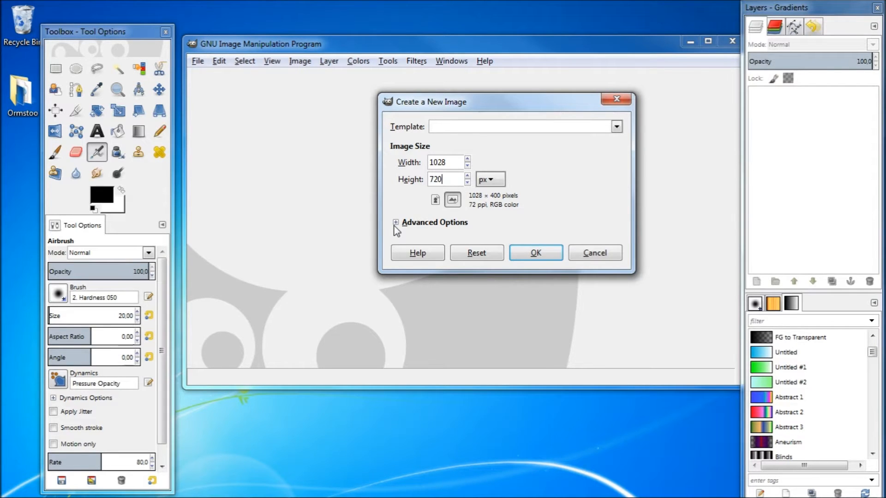
click(396, 222)
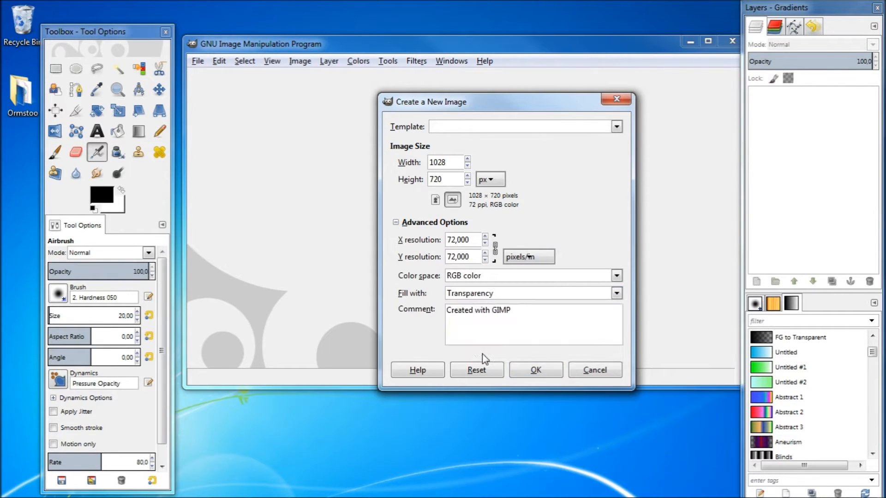
click(534, 368)
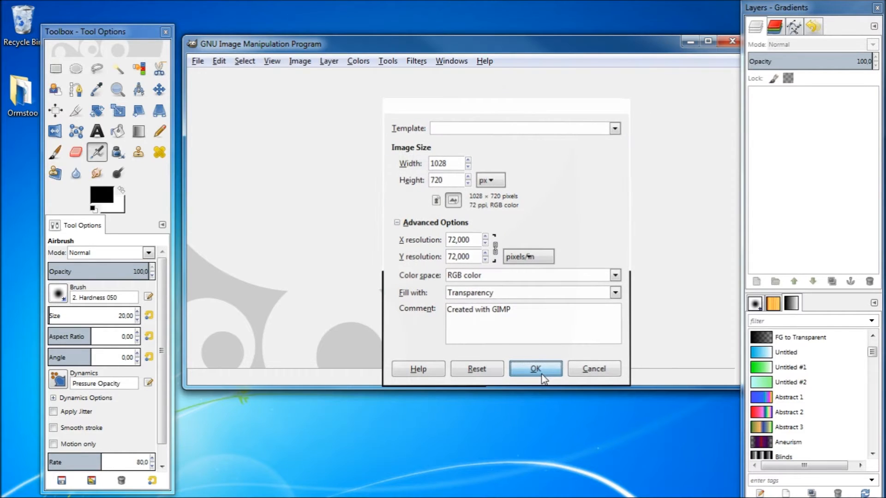
click(534, 368)
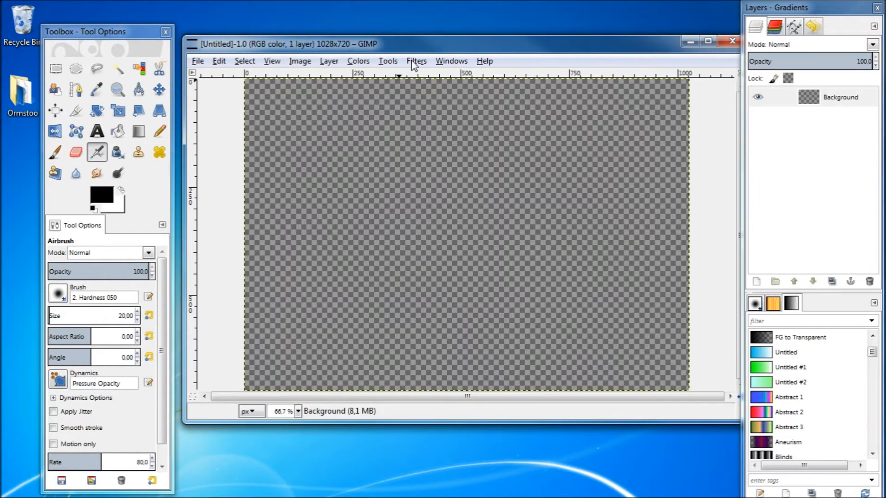
Apply the Blinds filter vertically with displacement 50 and 10 segments for white stripes
click(416, 60)
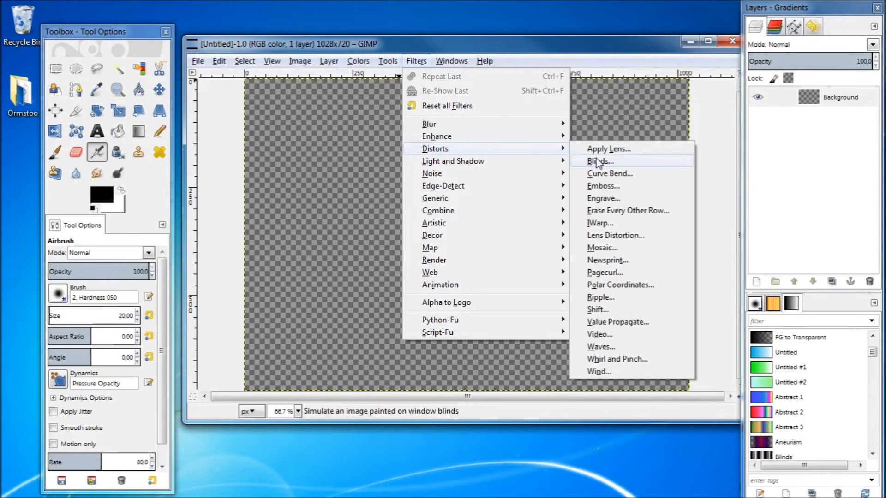
mouse_move(600, 165)
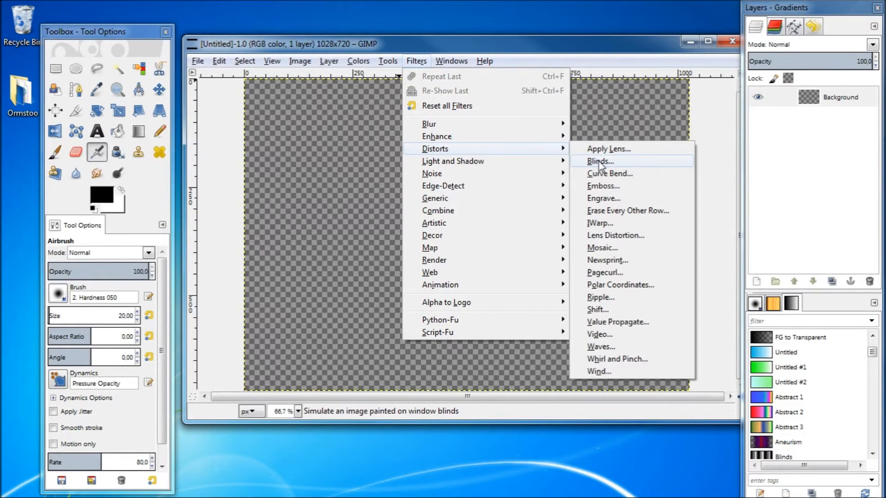
click(599, 160)
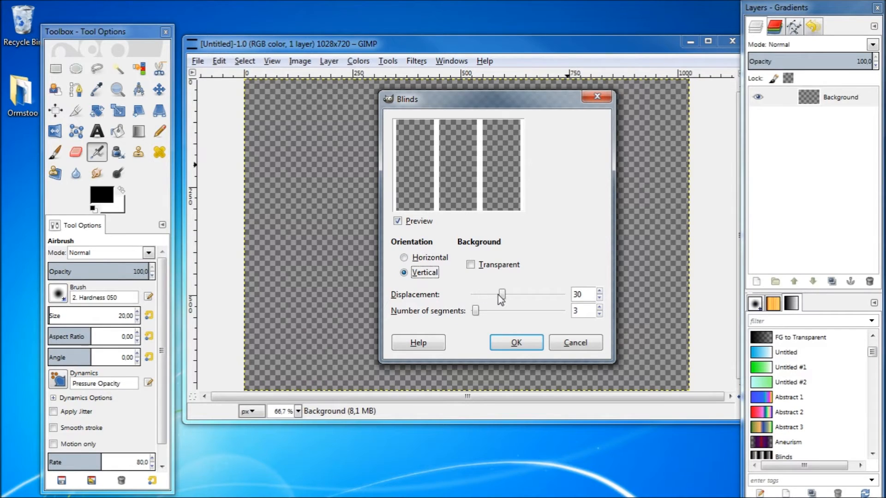
drag(500, 294, 534, 295)
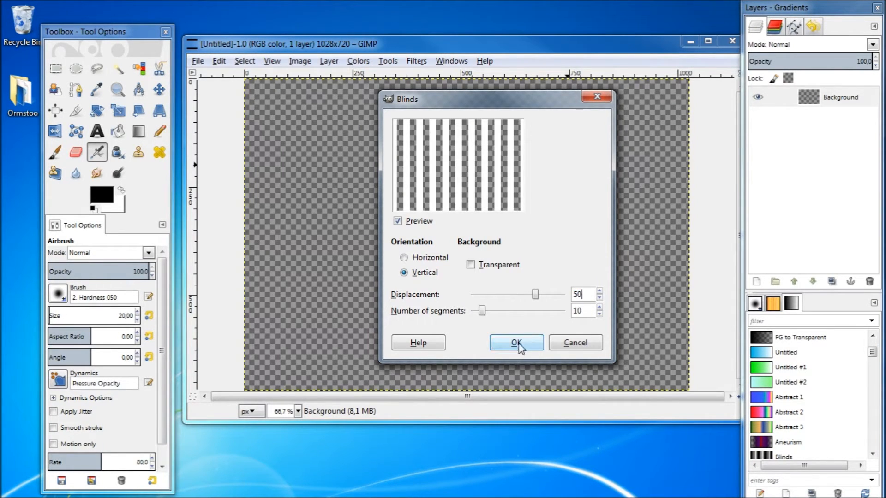
click(515, 342)
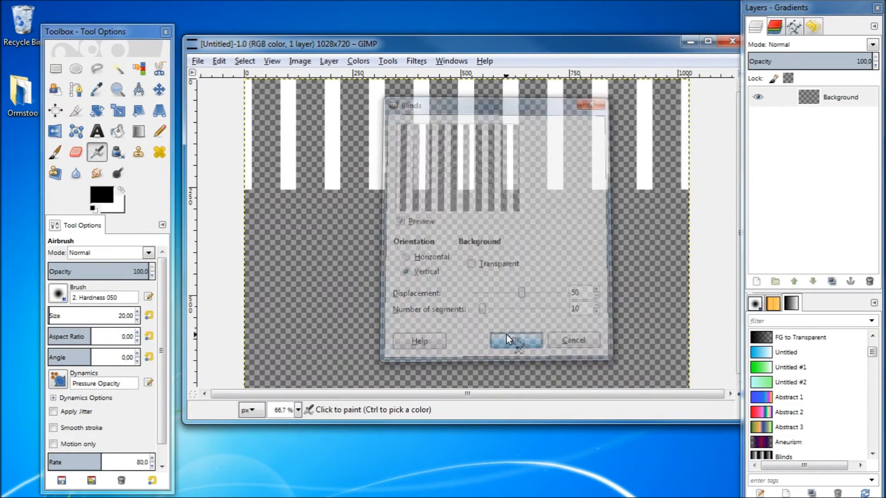
click(514, 341)
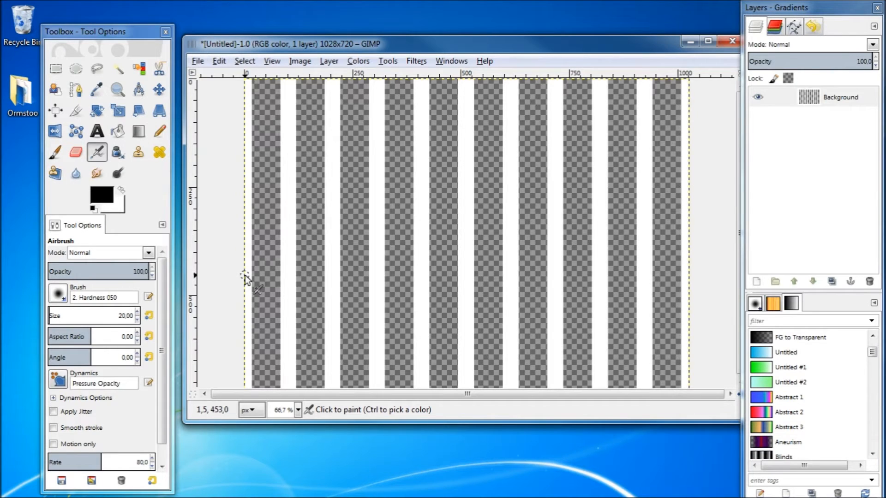
Set the foreground to green and bucket-fill the transparent stripes
click(101, 195)
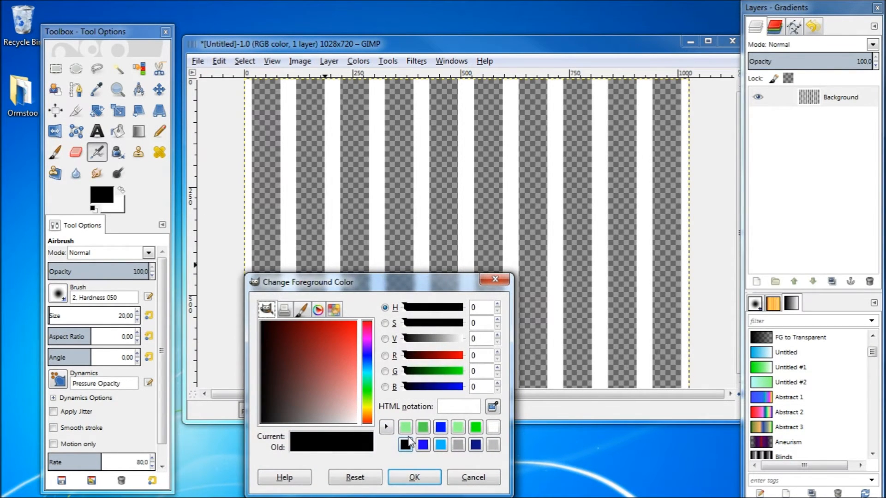
click(413, 477)
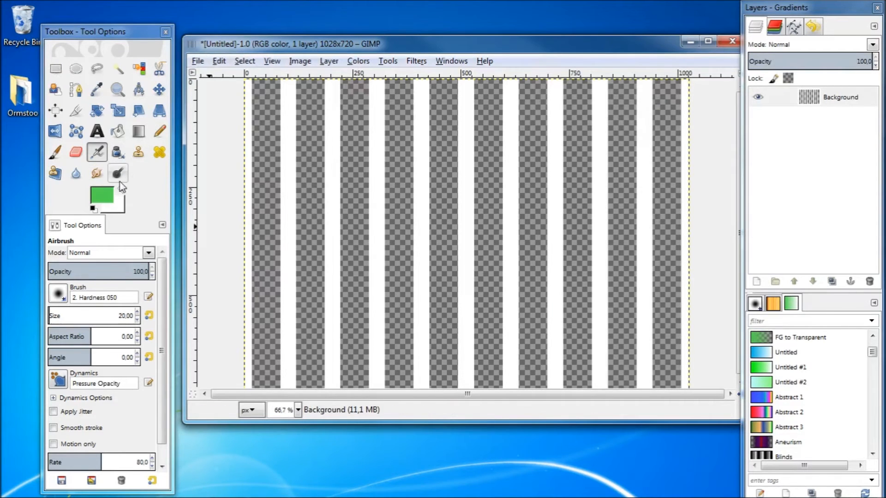
click(117, 131)
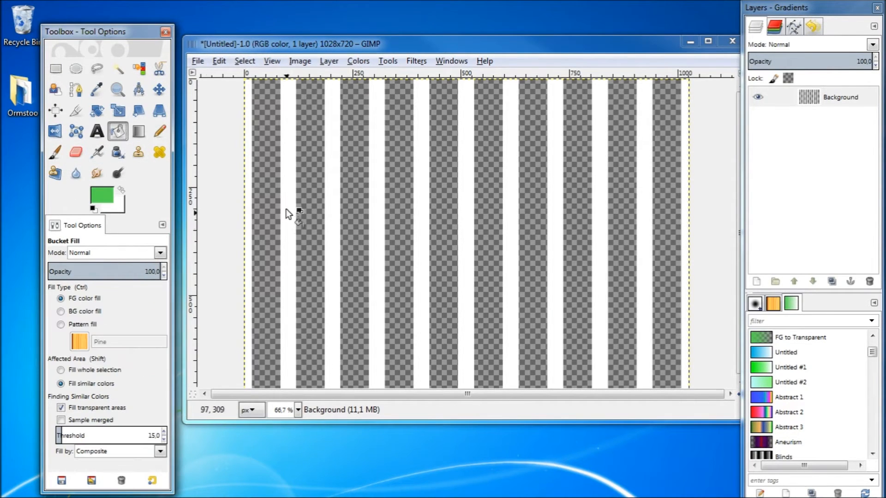
click(395, 197)
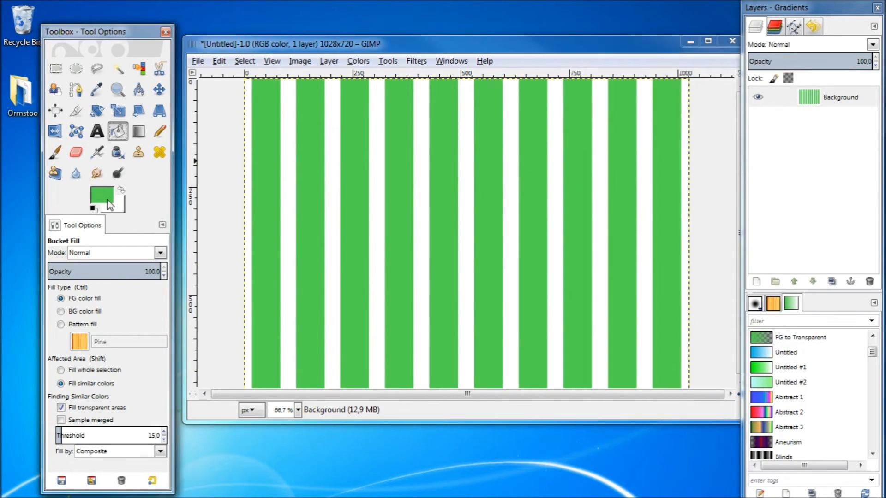
Switch the foreground to a lighter green and bucket-fill the white stripes
click(101, 198)
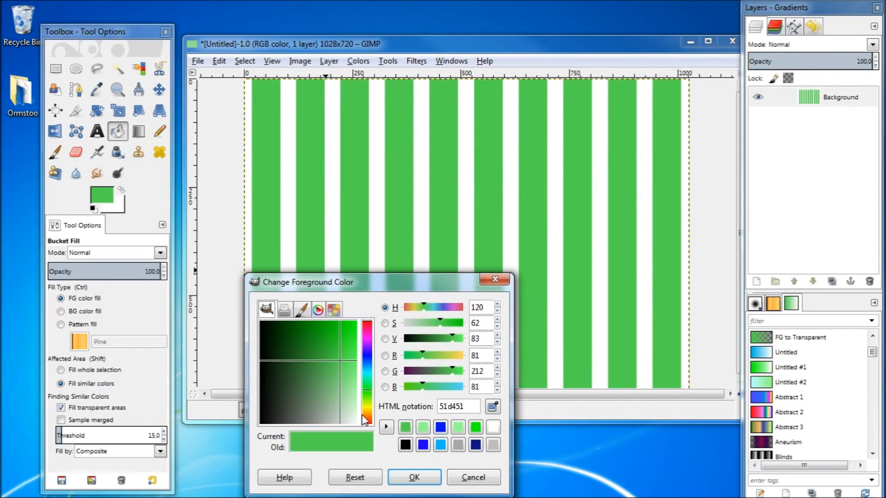
click(414, 477)
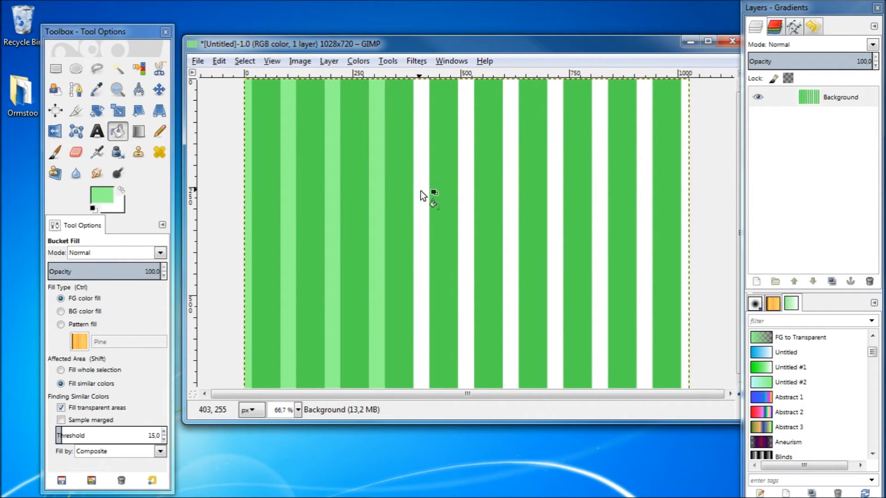
mouse_move(424, 205)
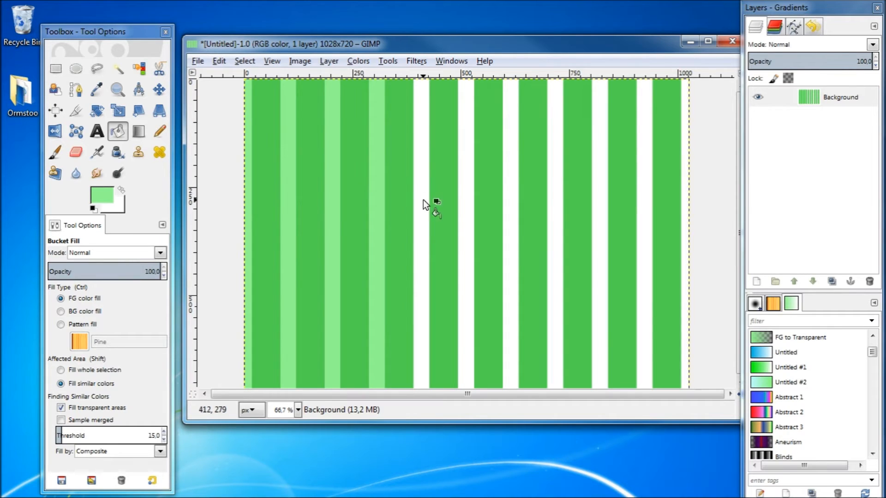
click(681, 183)
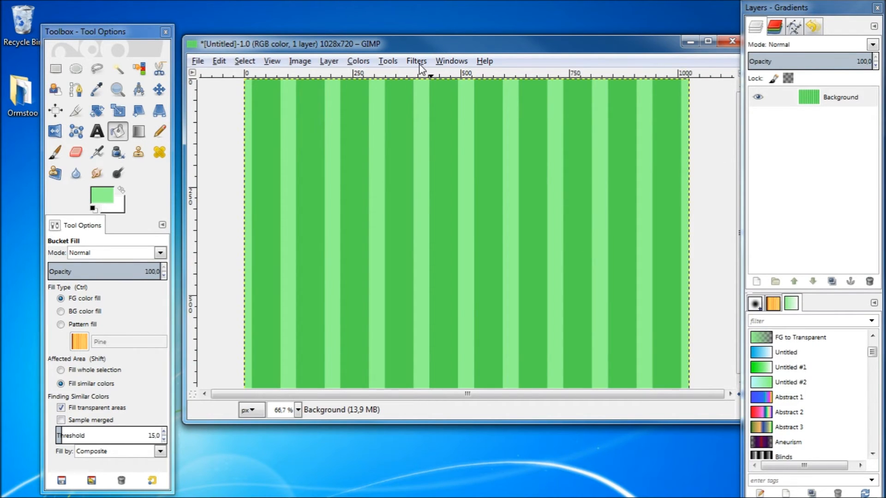
Apply a radius-5 Gaussian blur to soften the stripe edges
click(416, 61)
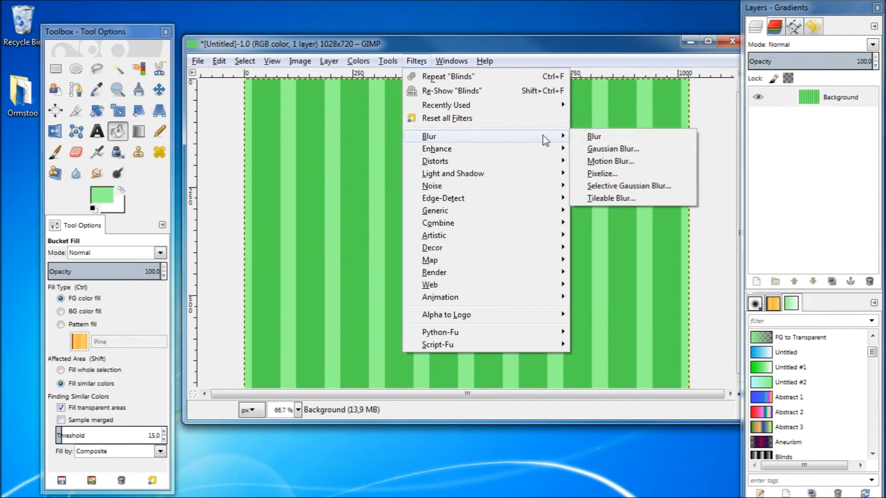
mouse_move(636, 159)
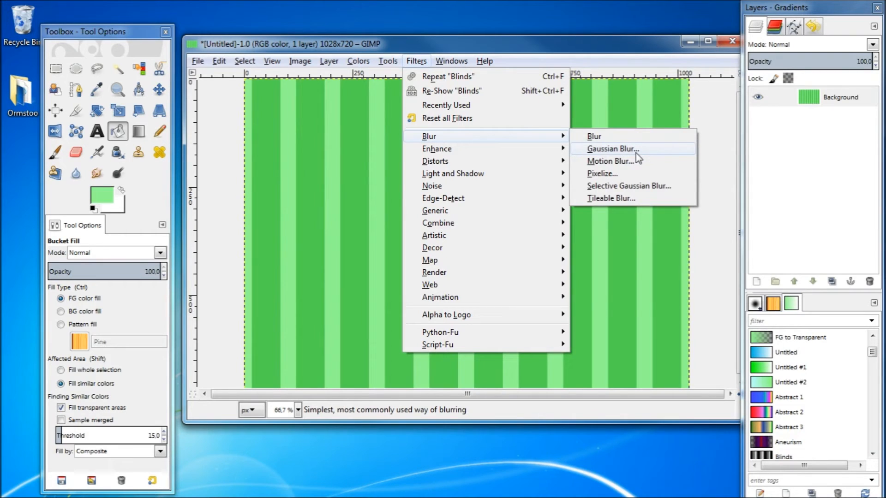
click(612, 148)
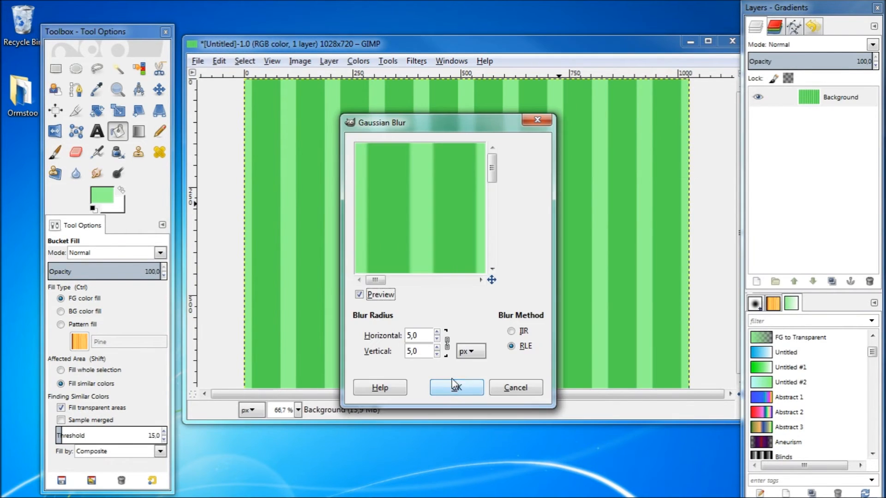
click(455, 387)
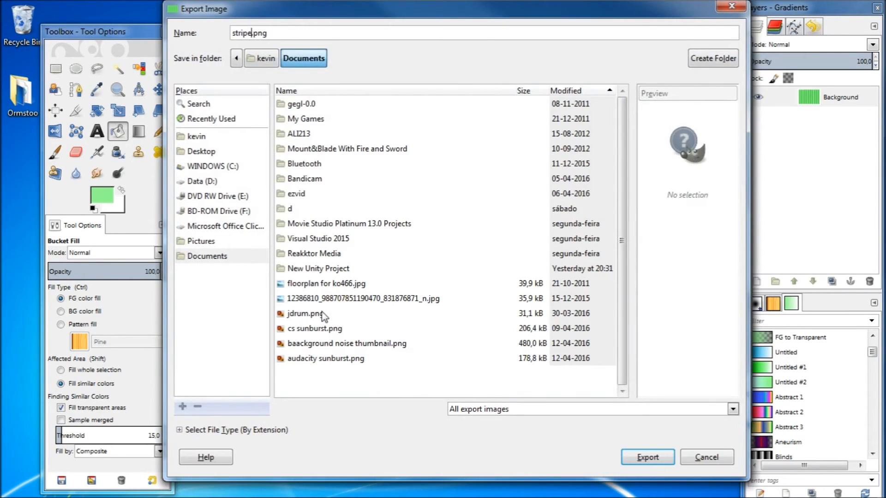
Export the image as stripe.png to the Desktop with default PNG settings
click(200, 151)
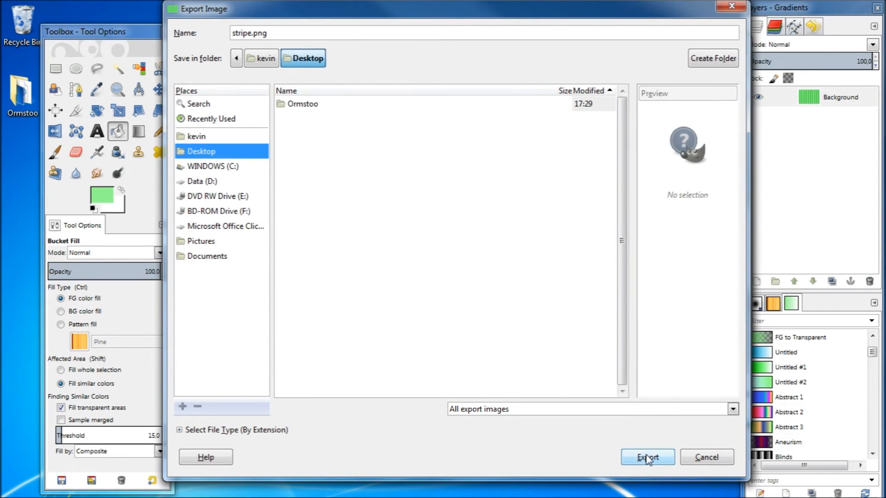
click(646, 456)
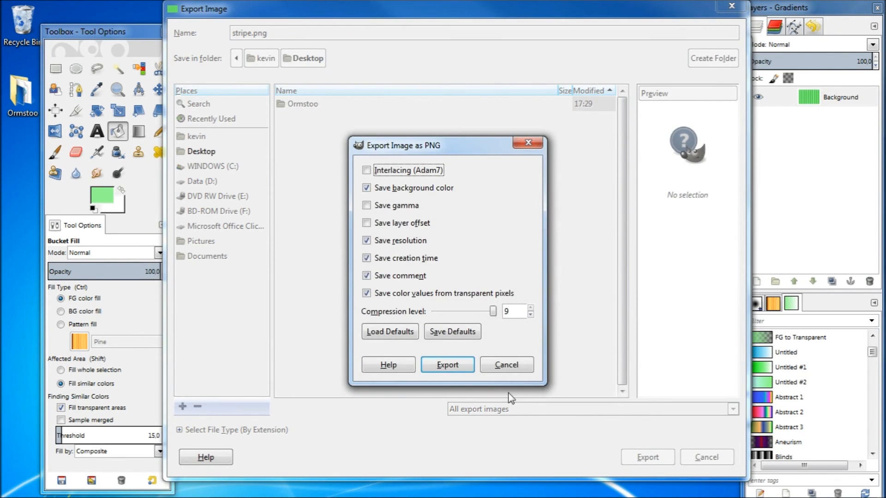
click(446, 364)
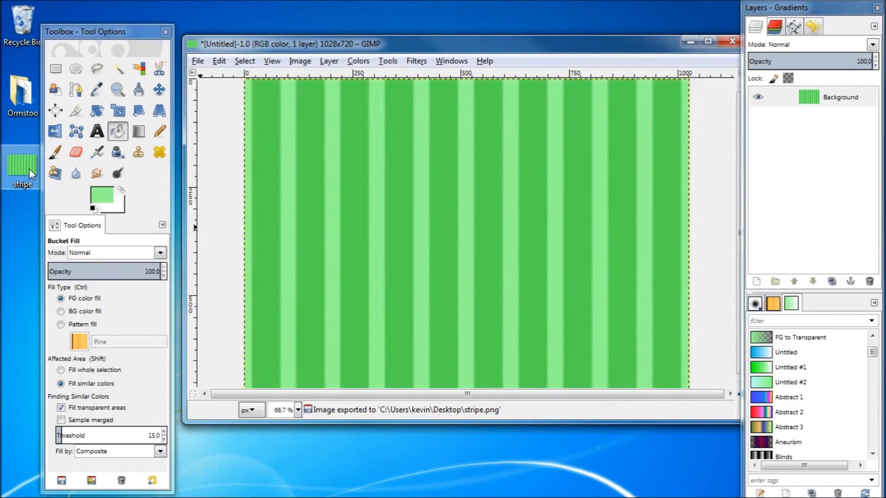